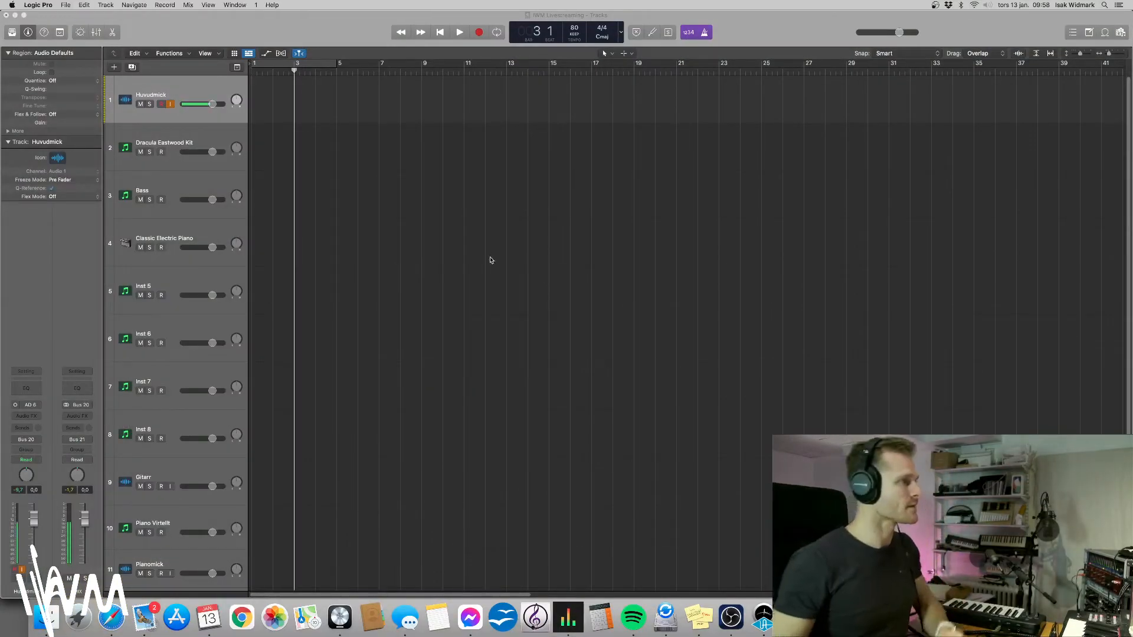
# Select the Dracula Eastwood Kit track and arm it for recording
pyautogui.click(165, 143)
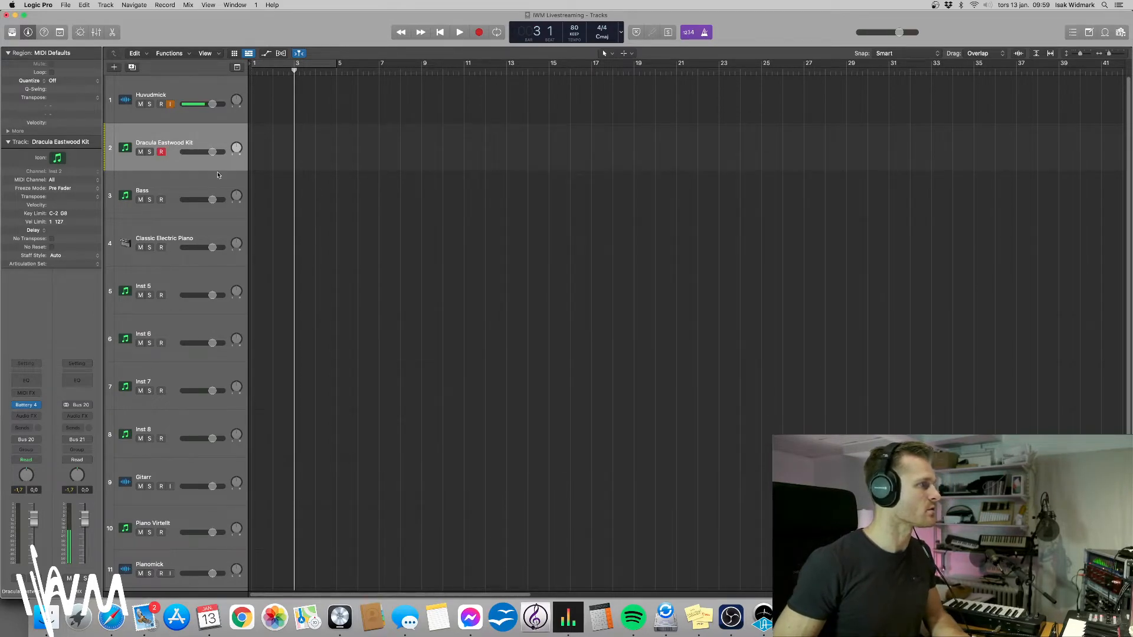
pyautogui.click(532, 63)
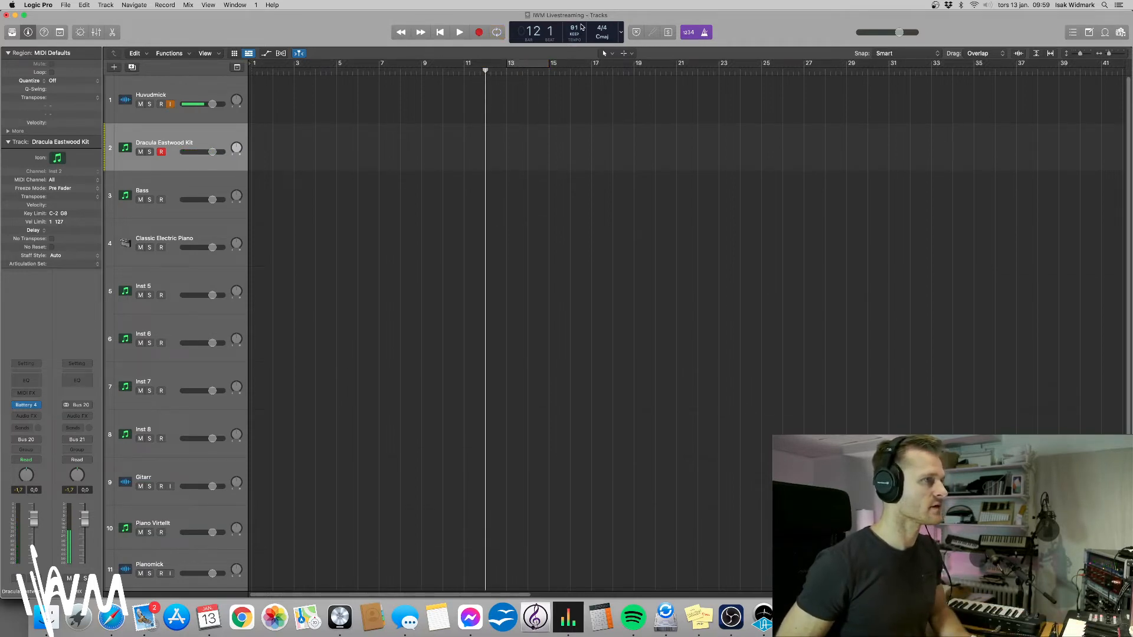
# Record a drum pattern onto the kit track as a region spanning bars 13 to 15
pyautogui.click(459, 32)
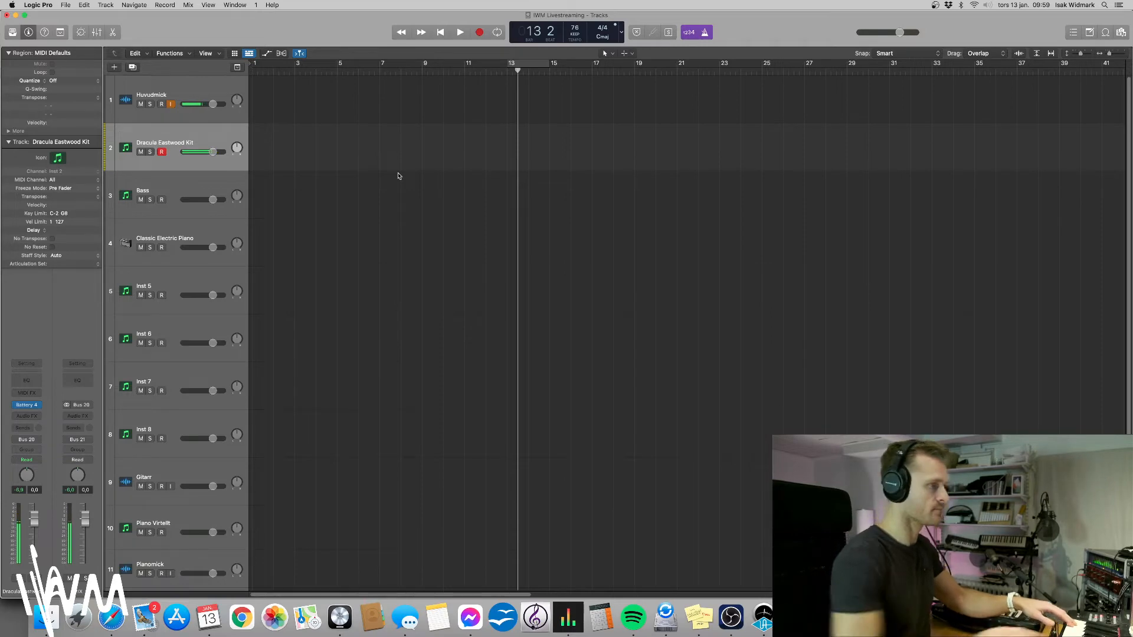
pyautogui.click(460, 32)
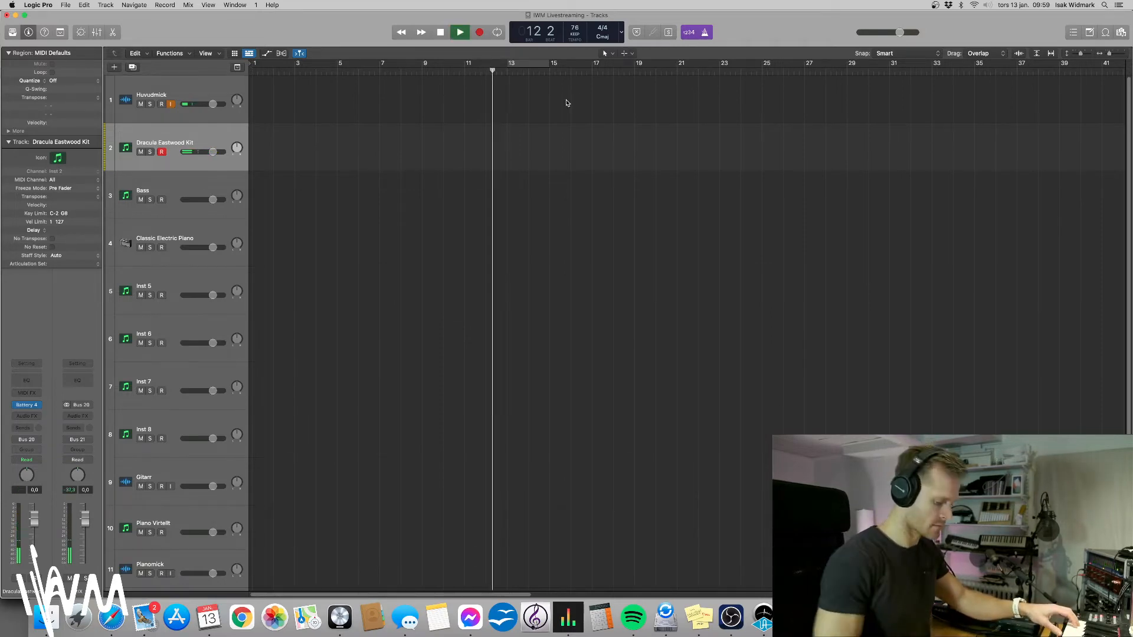
pyautogui.click(459, 32)
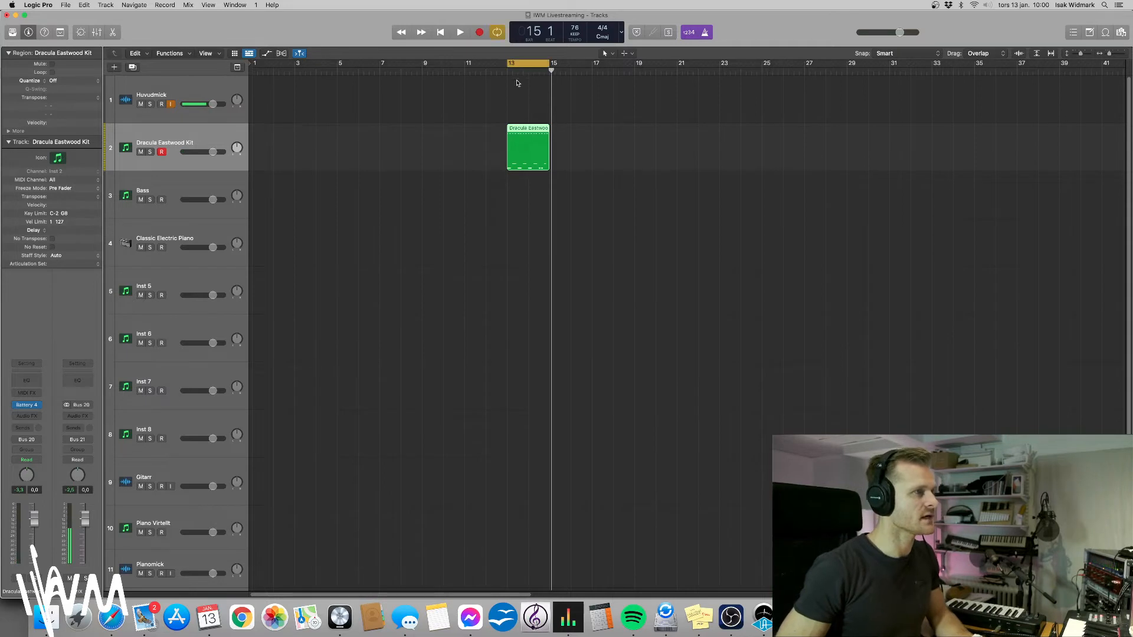
# Open the drum region in the Piano Roll and quantize it to 1/16 notes
pyautogui.doubleClick(527, 149)
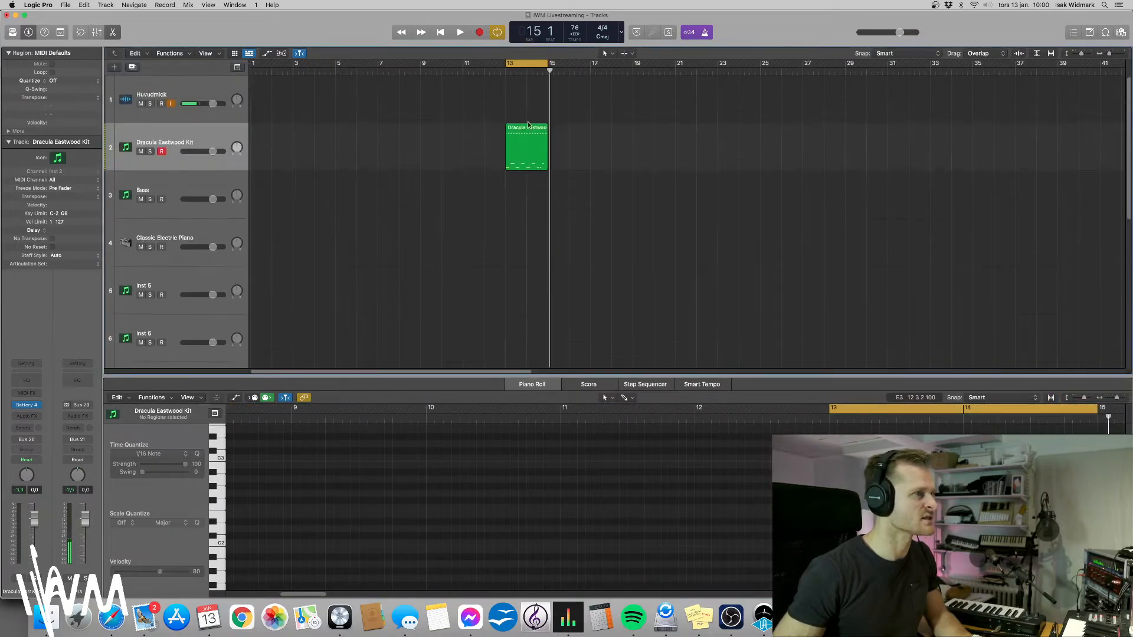
pyautogui.click(526, 149)
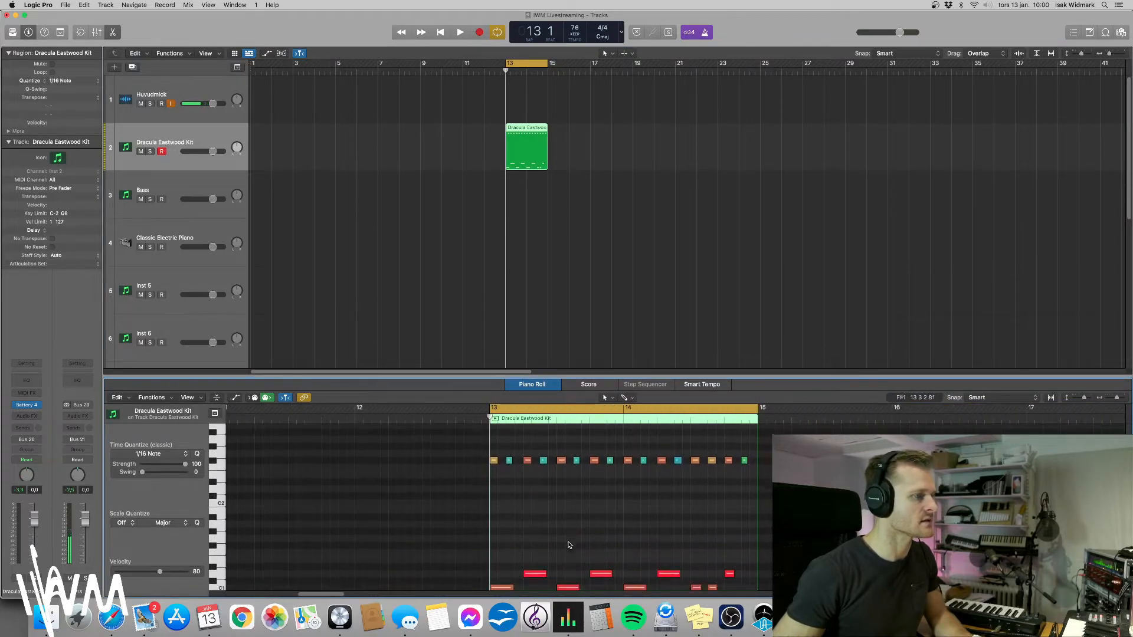
pyautogui.click(460, 32)
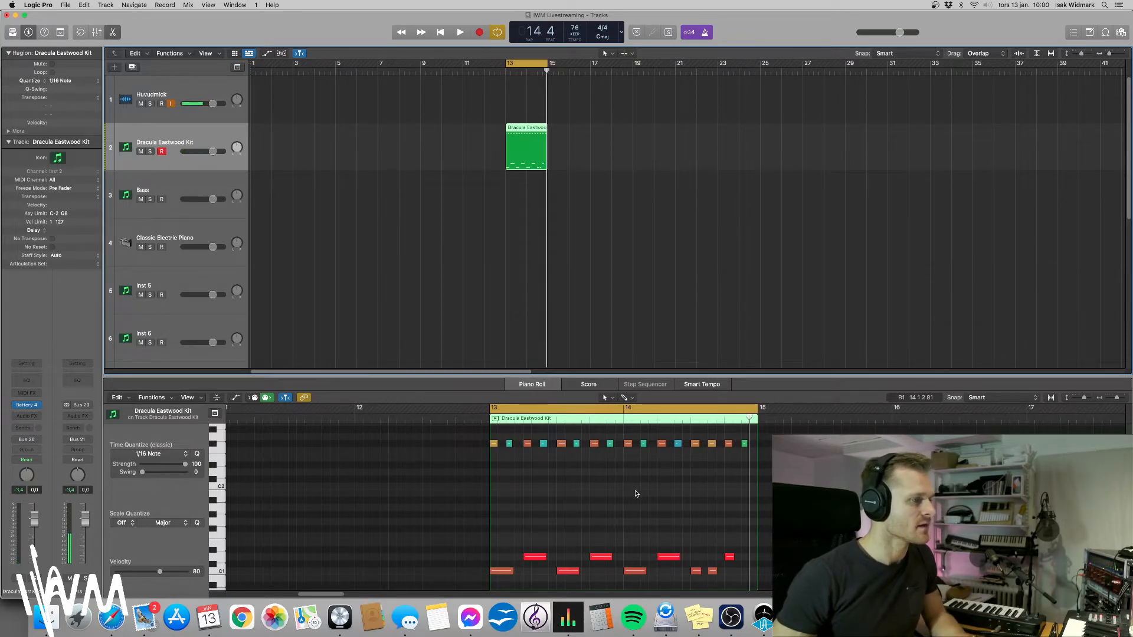
pyautogui.moveTo(734, 473)
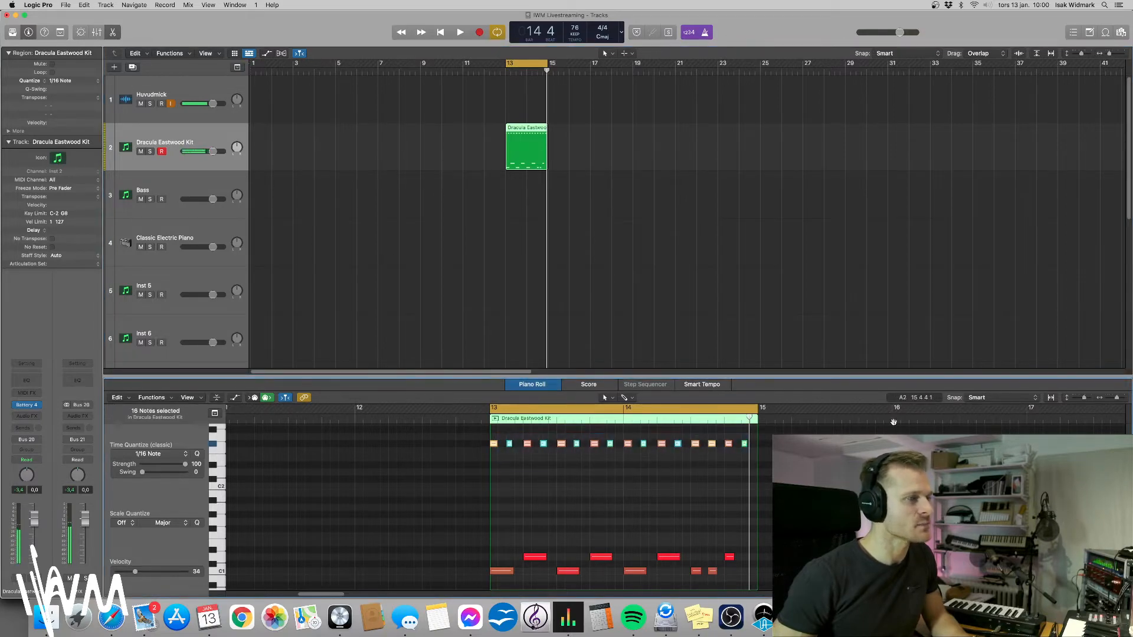
# Set Piano Roll snap to Ticks, zoom in and play back to check the quantized note positions
pyautogui.click(976, 398)
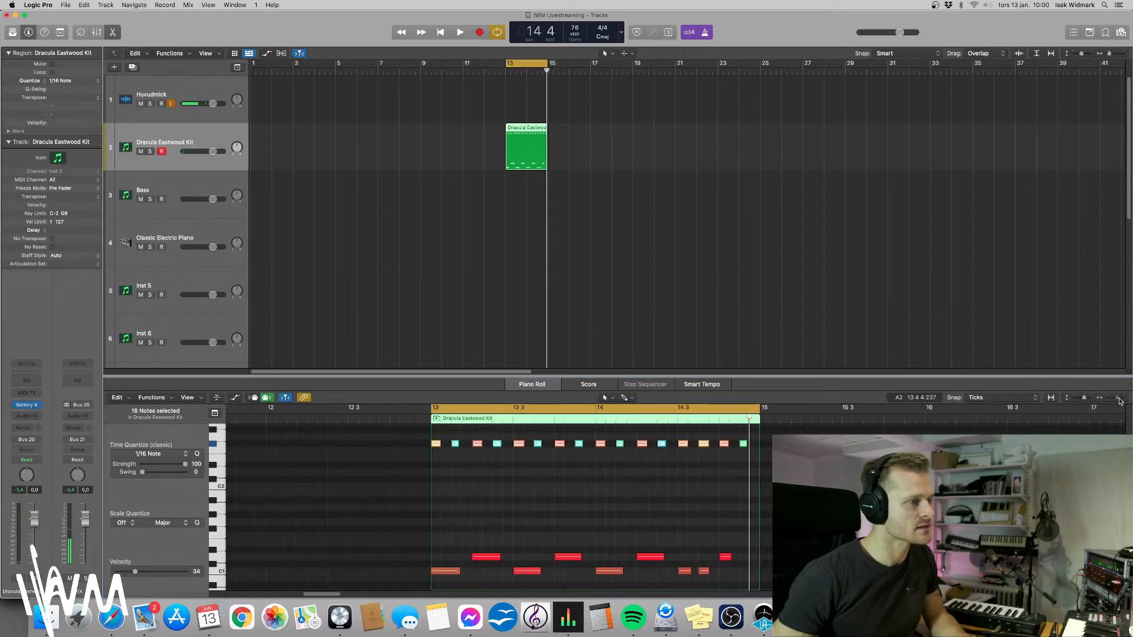
pyautogui.click(363, 444)
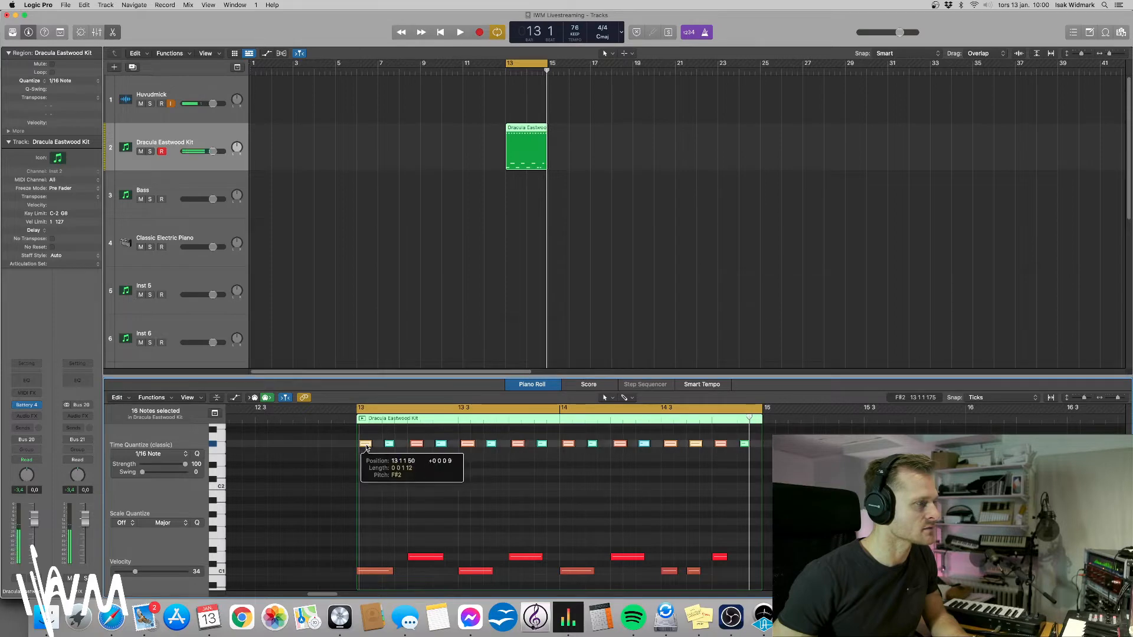
pyautogui.click(460, 32)
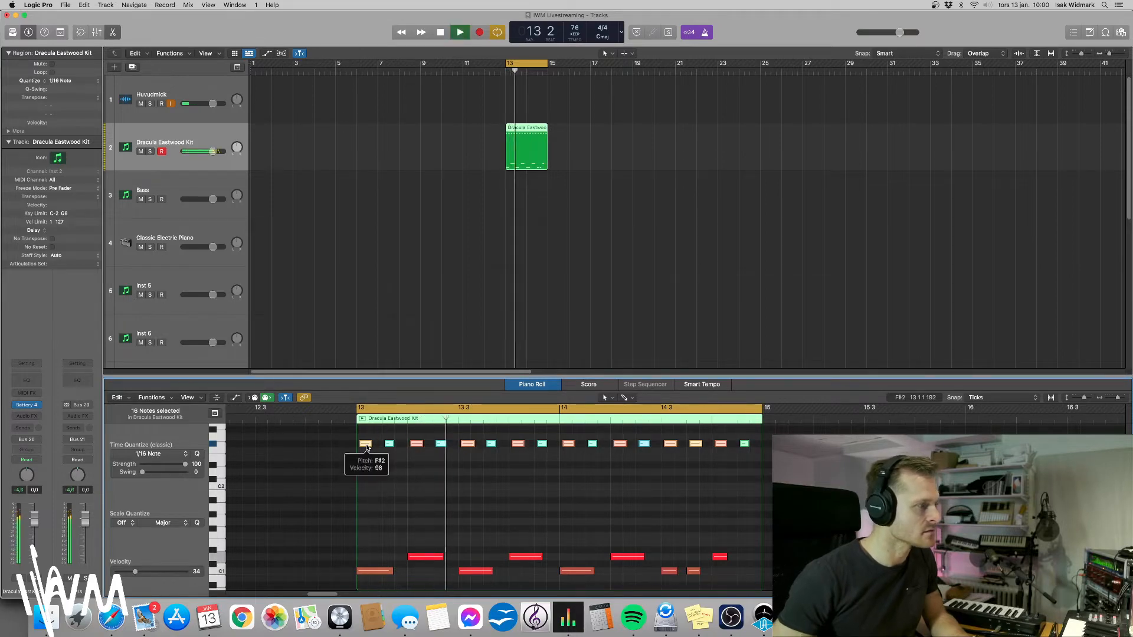
pyautogui.click(441, 31)
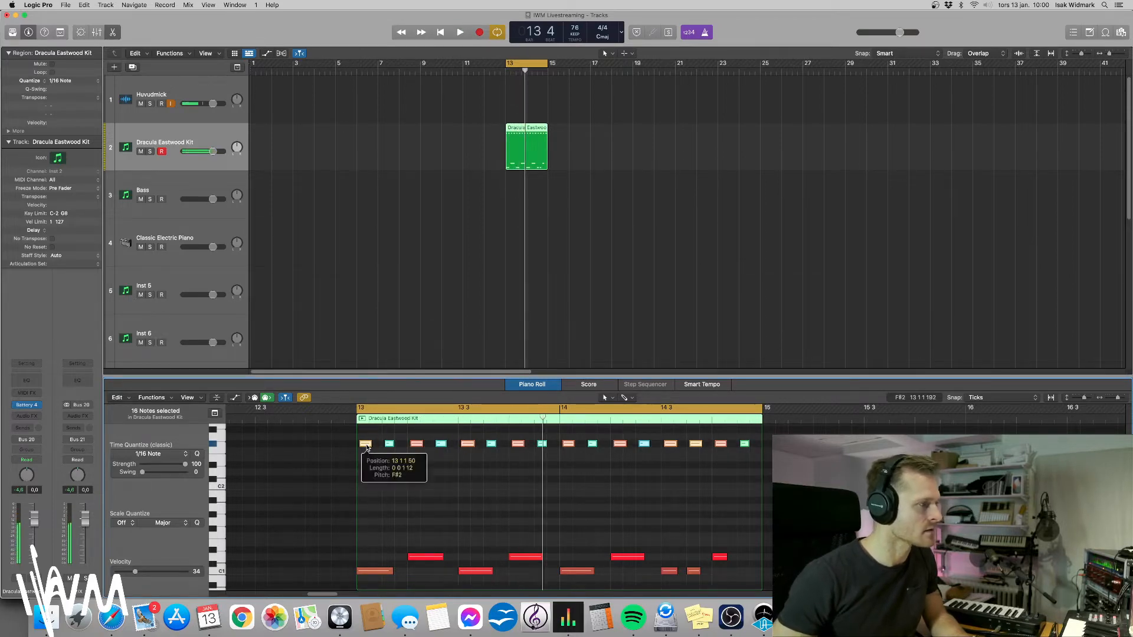
pyautogui.click(461, 32)
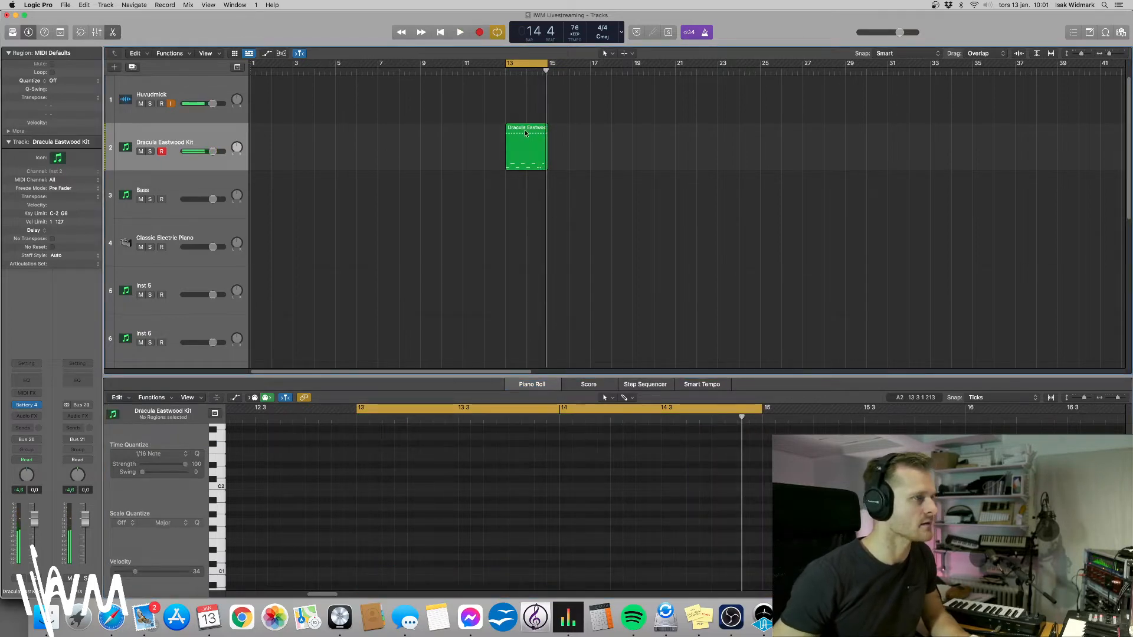
# Close the Piano Roll, arm the Bass track and audition the tempo lowered to 70
pyautogui.click(526, 149)
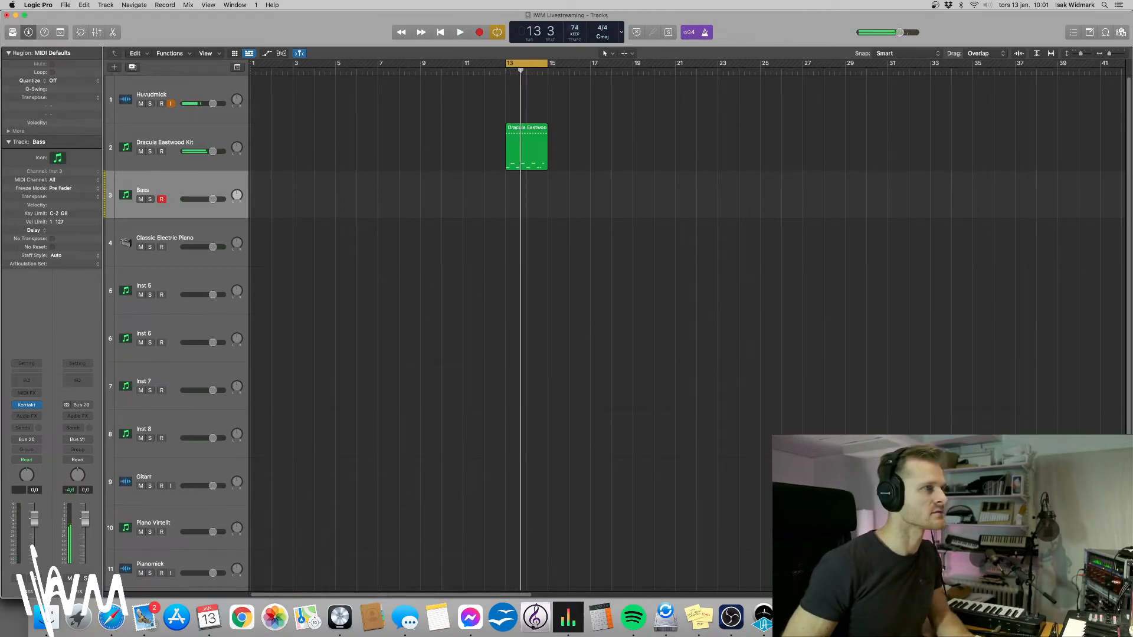
pyautogui.click(460, 32)
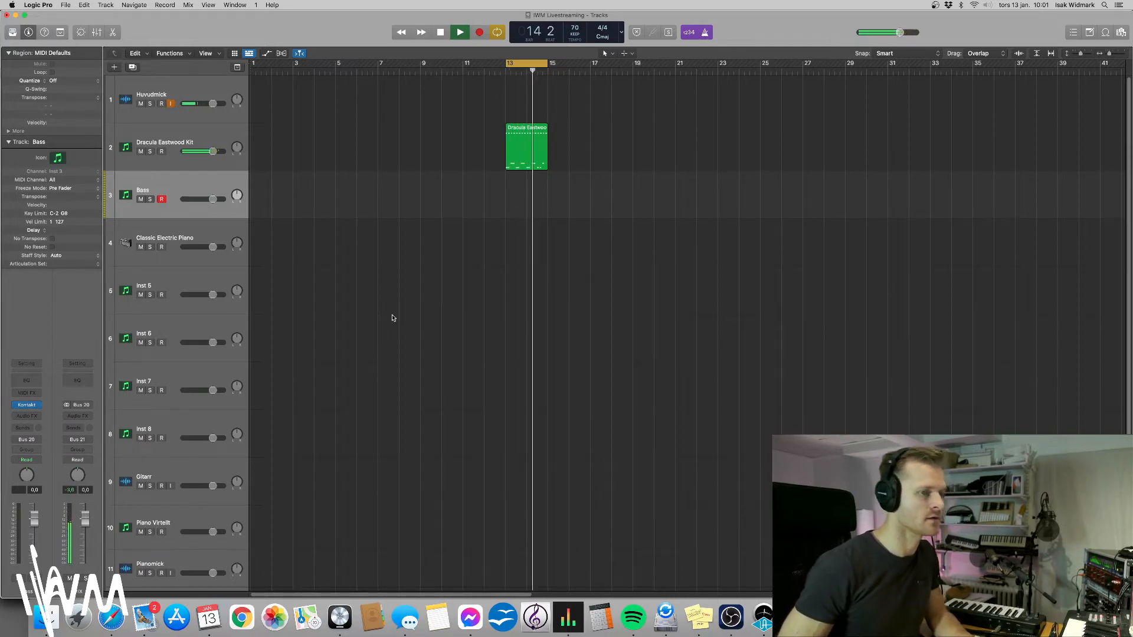
pyautogui.click(440, 32)
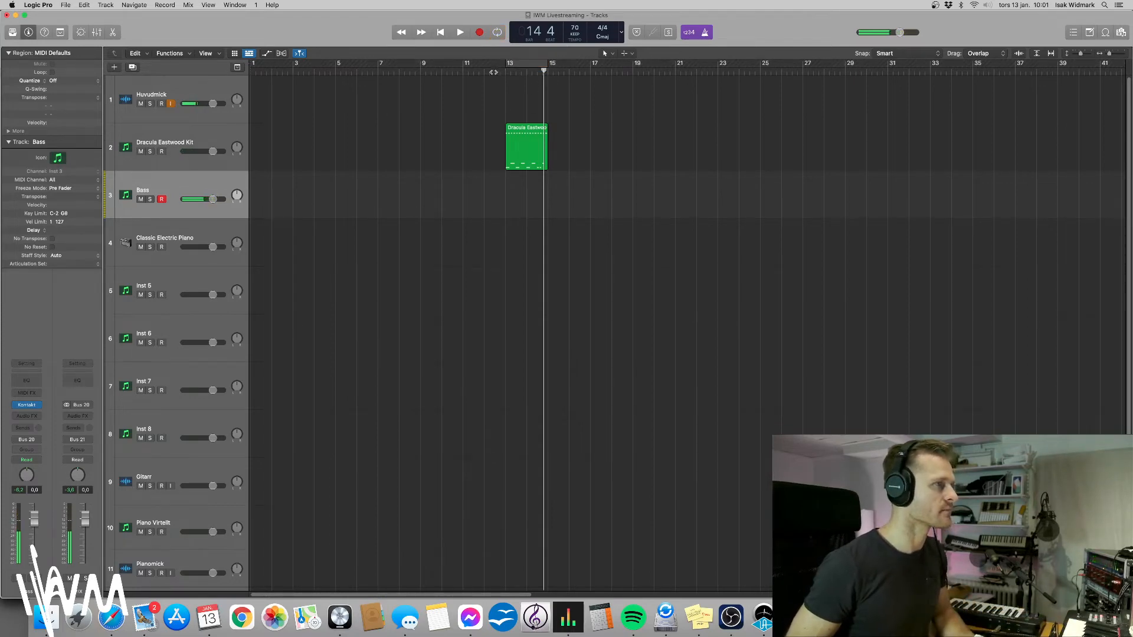
# Copy the drum loop to bar 15 and record a bass part from bar 13 over the cycle
pyautogui.moveTo(527, 149); pyautogui.dragTo(562, 149)
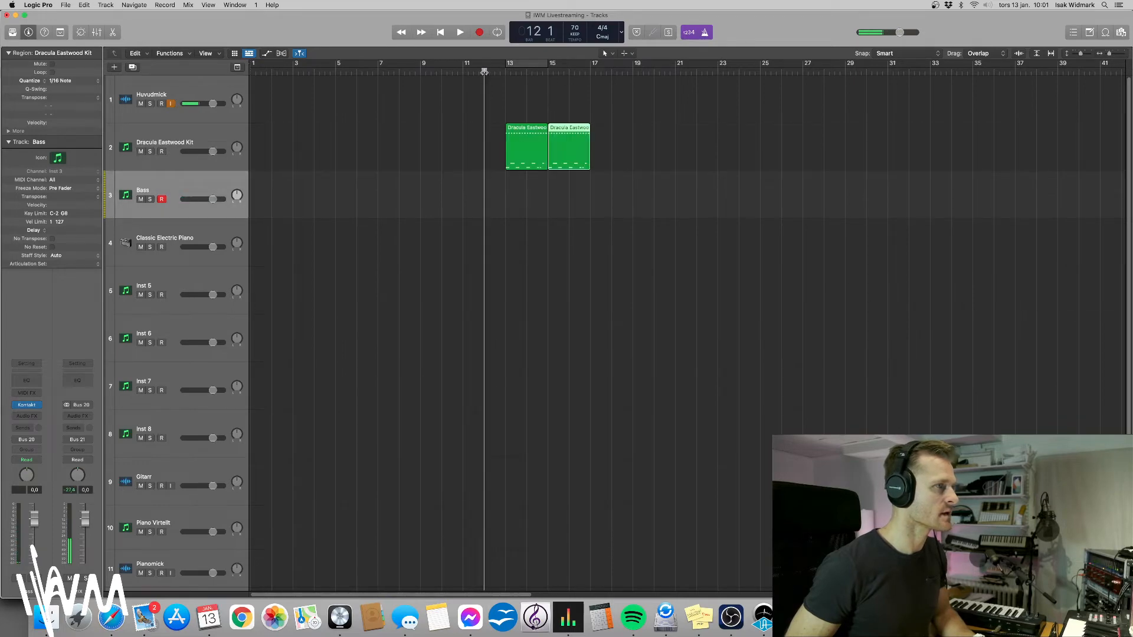
pyautogui.click(460, 32)
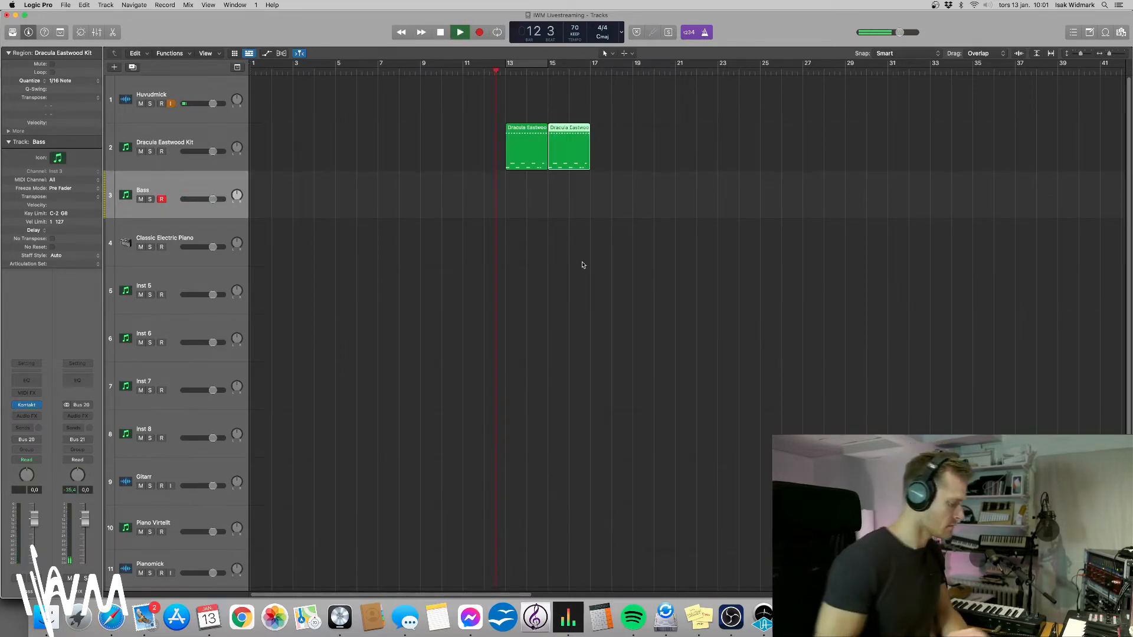
pyautogui.click(479, 32)
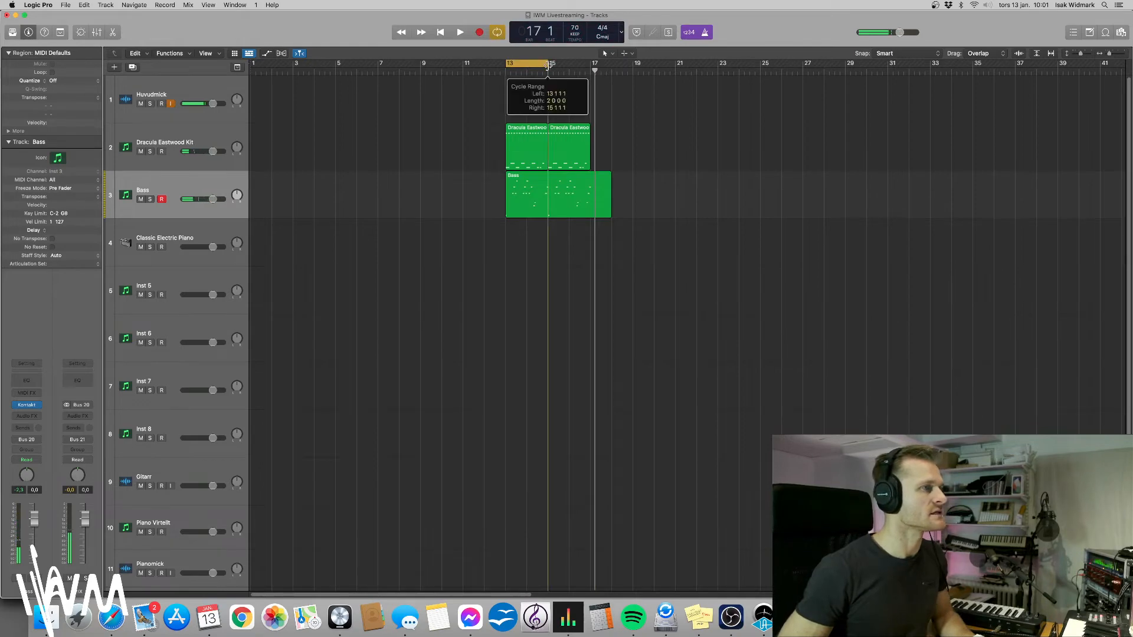
# Open the Bass region in the Piano Roll and move its lowest note slightly later
pyautogui.doubleClick(556, 194)
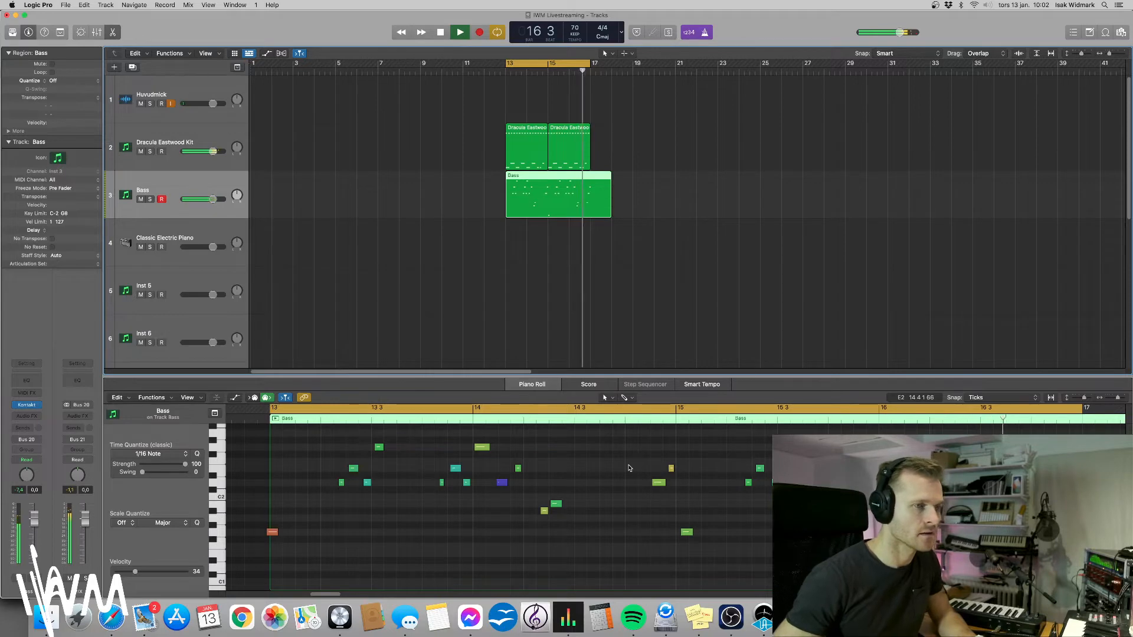
pyautogui.click(440, 31)
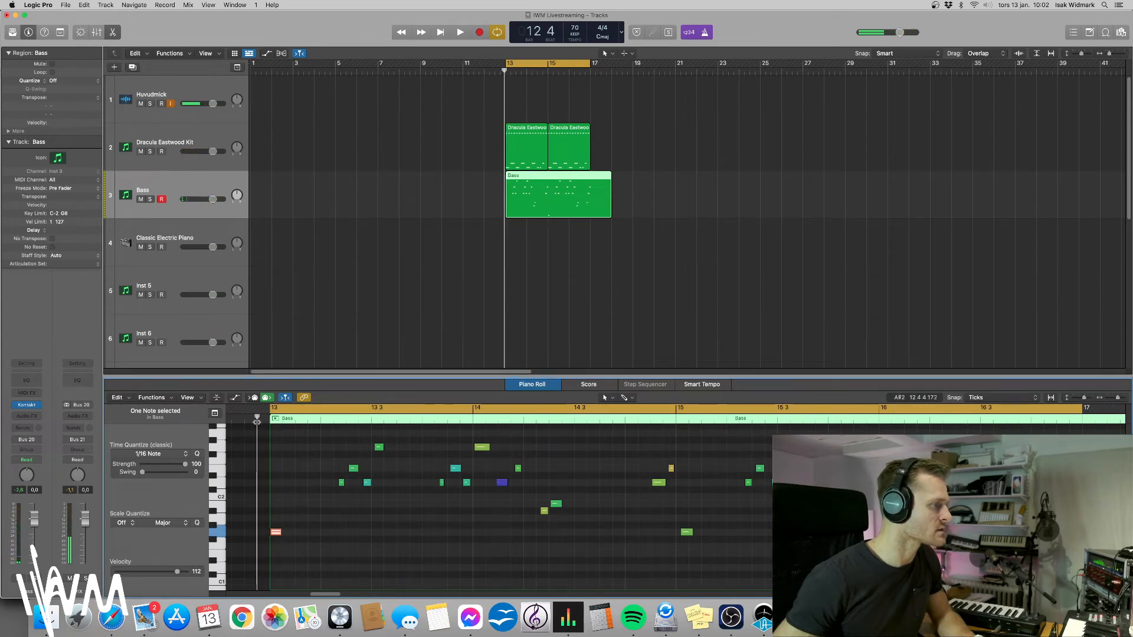
# Select groups of bass notes and drag them slightly off the grid for looser timing
pyautogui.click(460, 32)
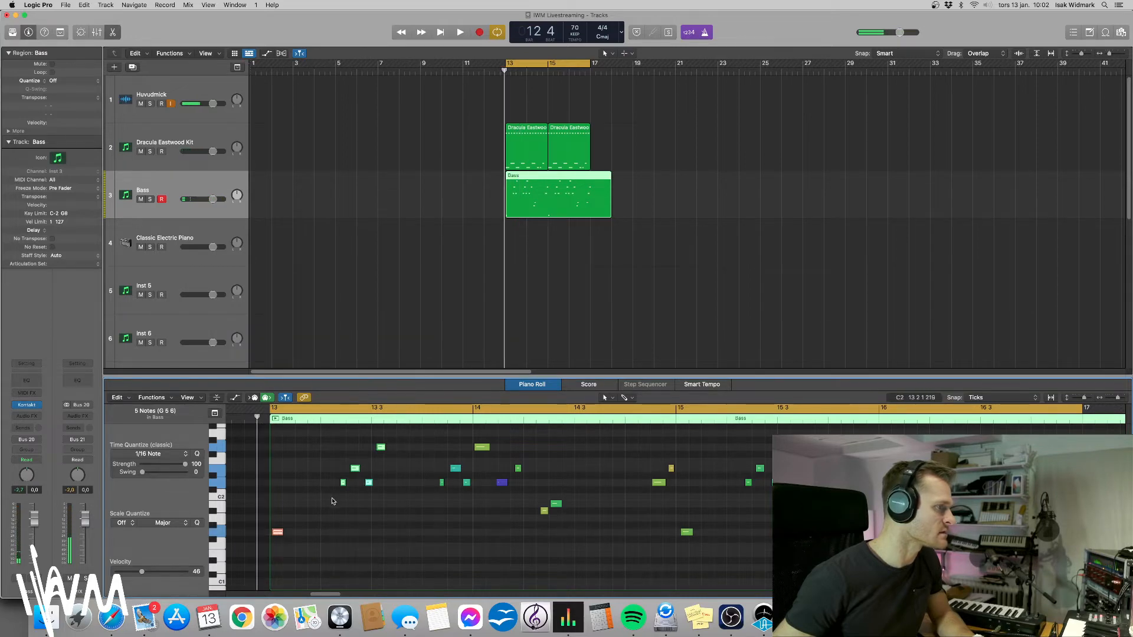
pyautogui.click(461, 32)
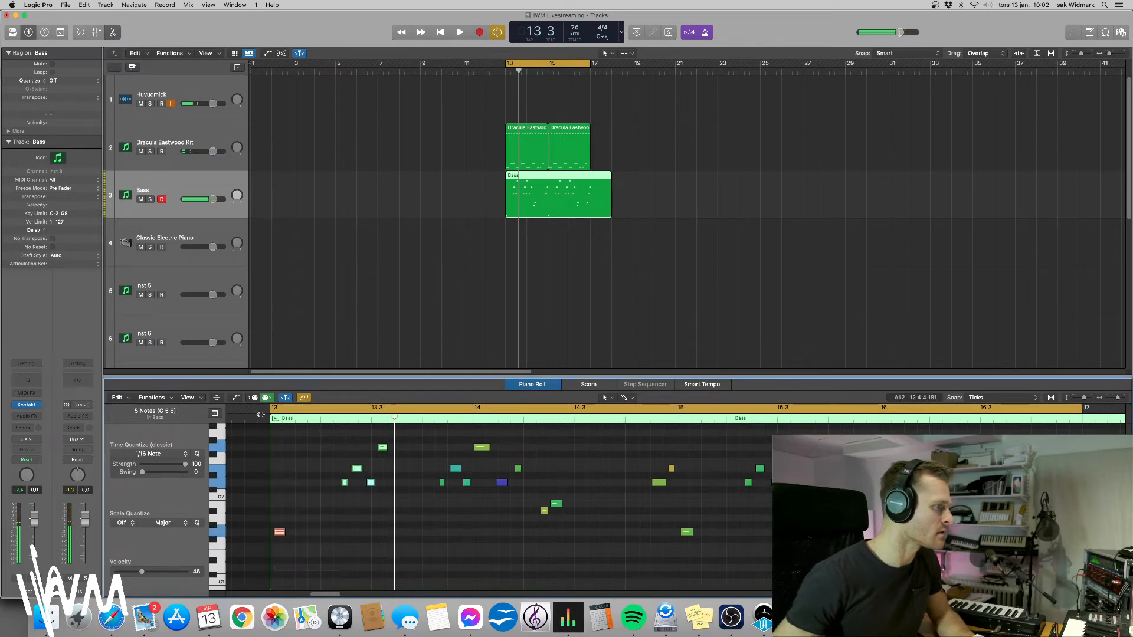
pyautogui.click(460, 32)
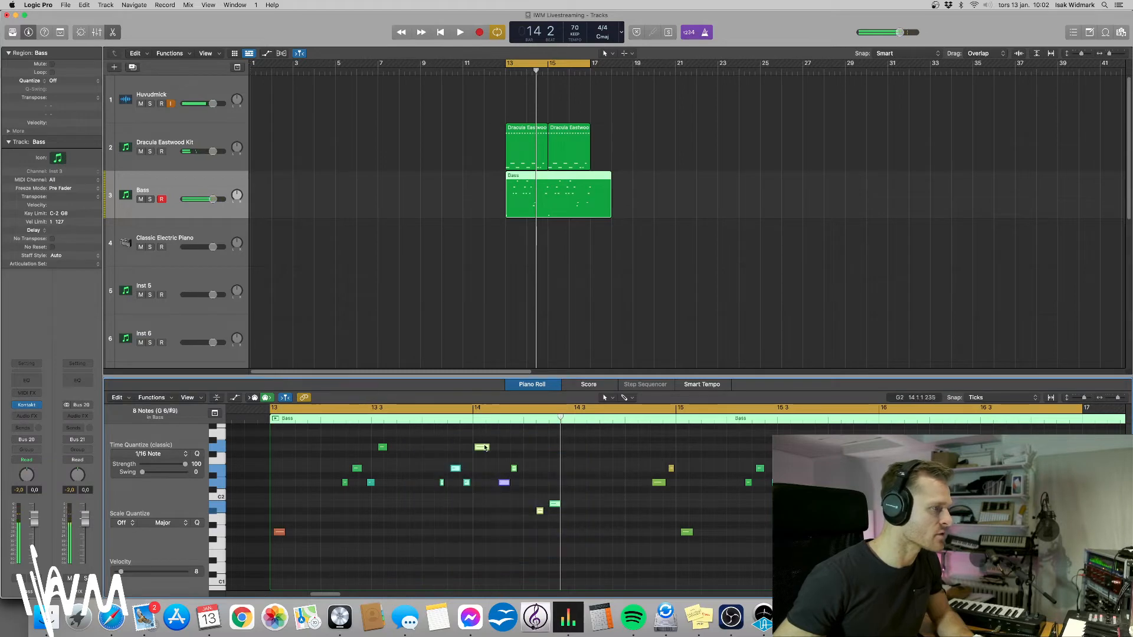
pyautogui.click(460, 32)
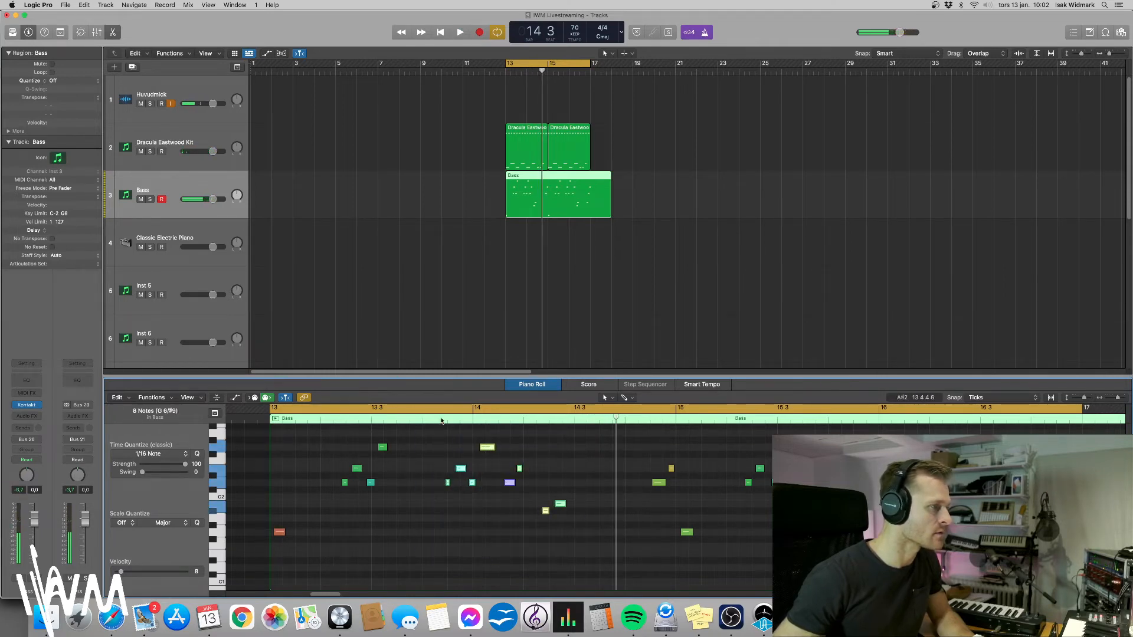
# Play back the retimed bass line and tweak further notes in the Piano Roll
pyautogui.click(460, 32)
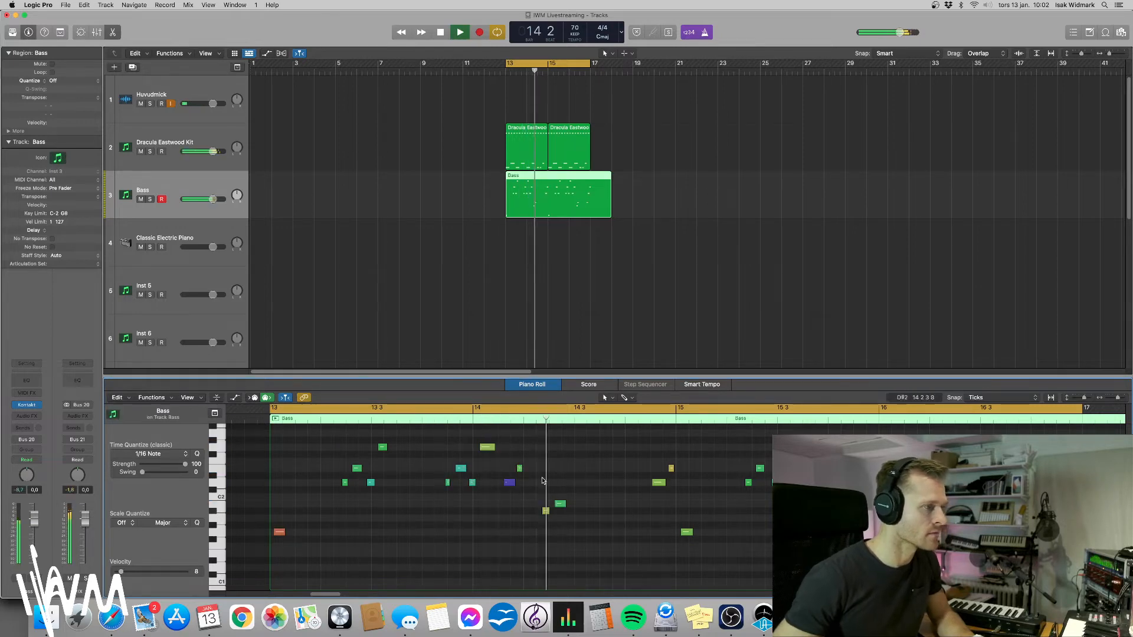
pyautogui.click(510, 481)
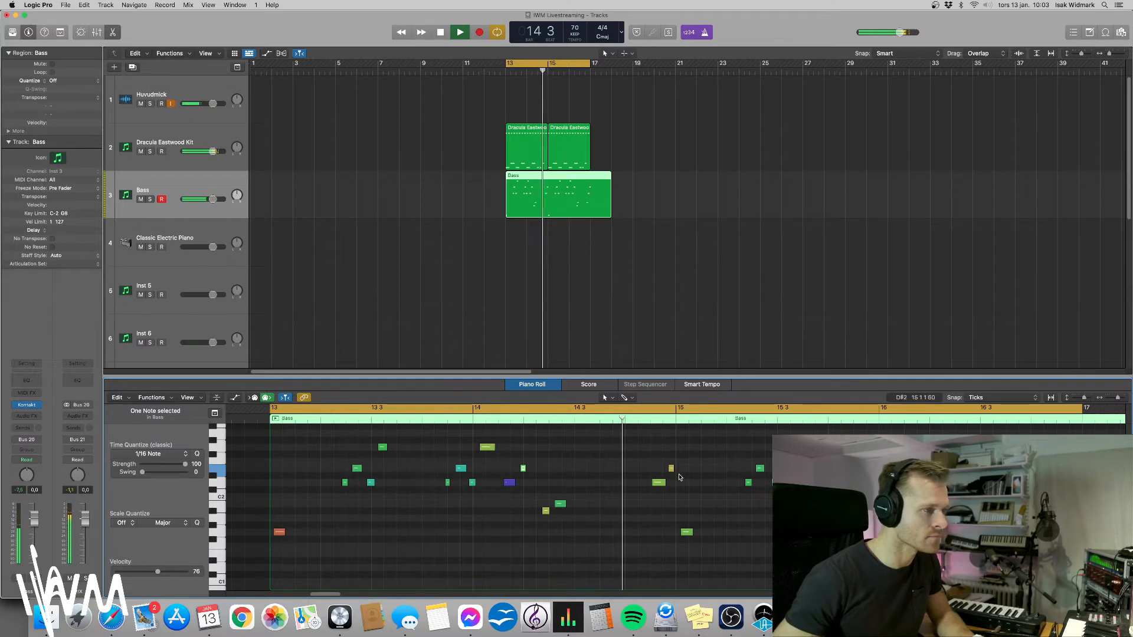
pyautogui.click(440, 32)
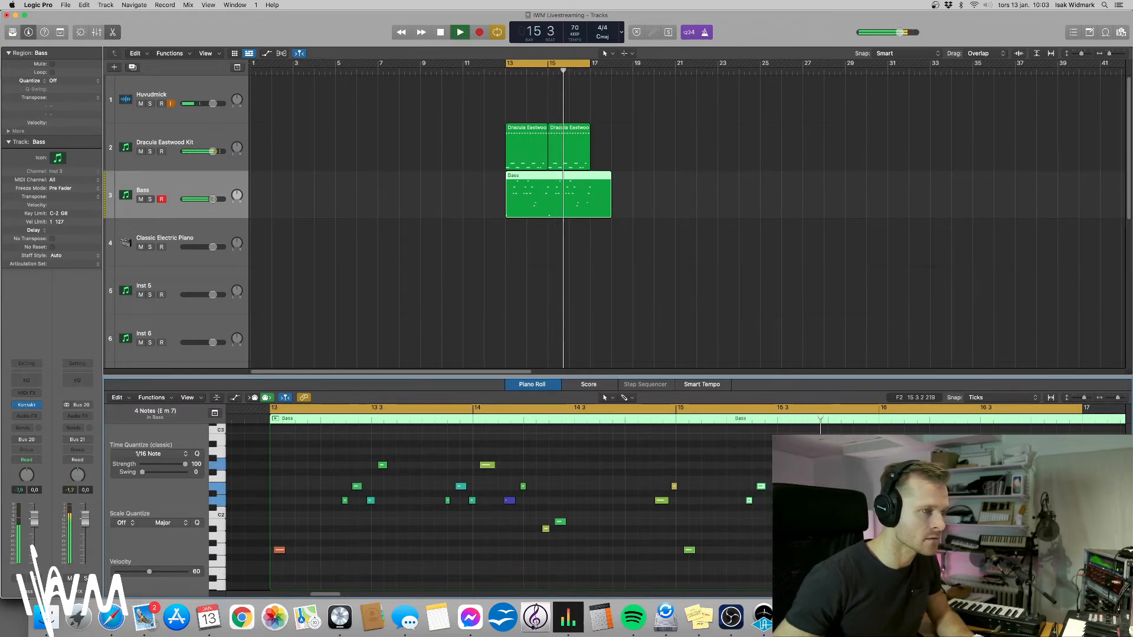
pyautogui.click(440, 32)
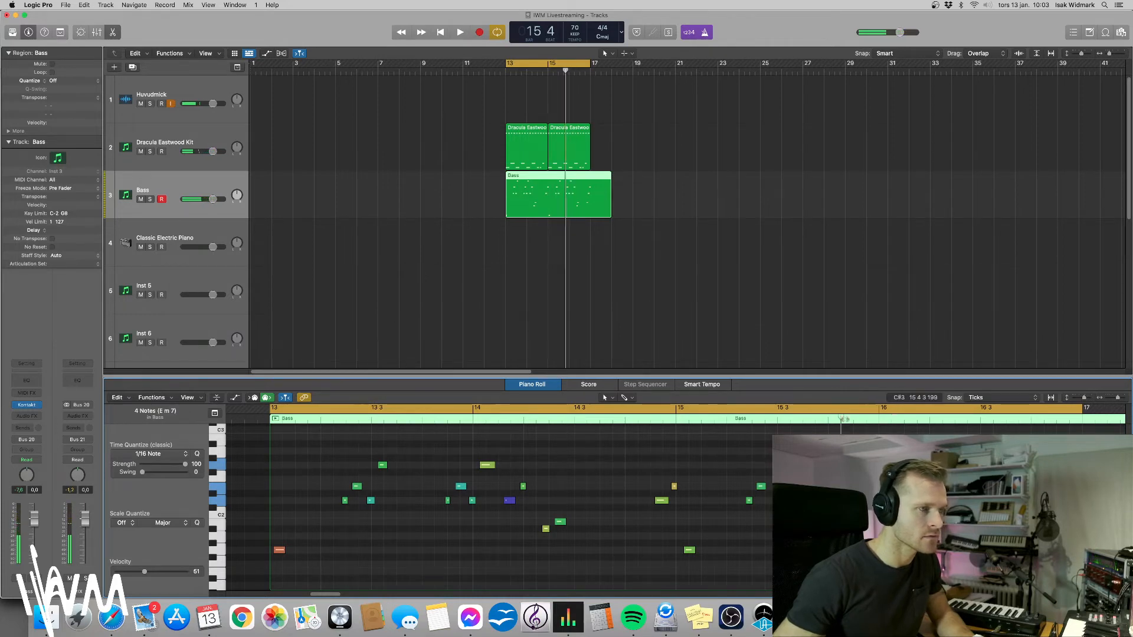
# Audition the bass region once more and close the Piano Roll
pyautogui.click(459, 32)
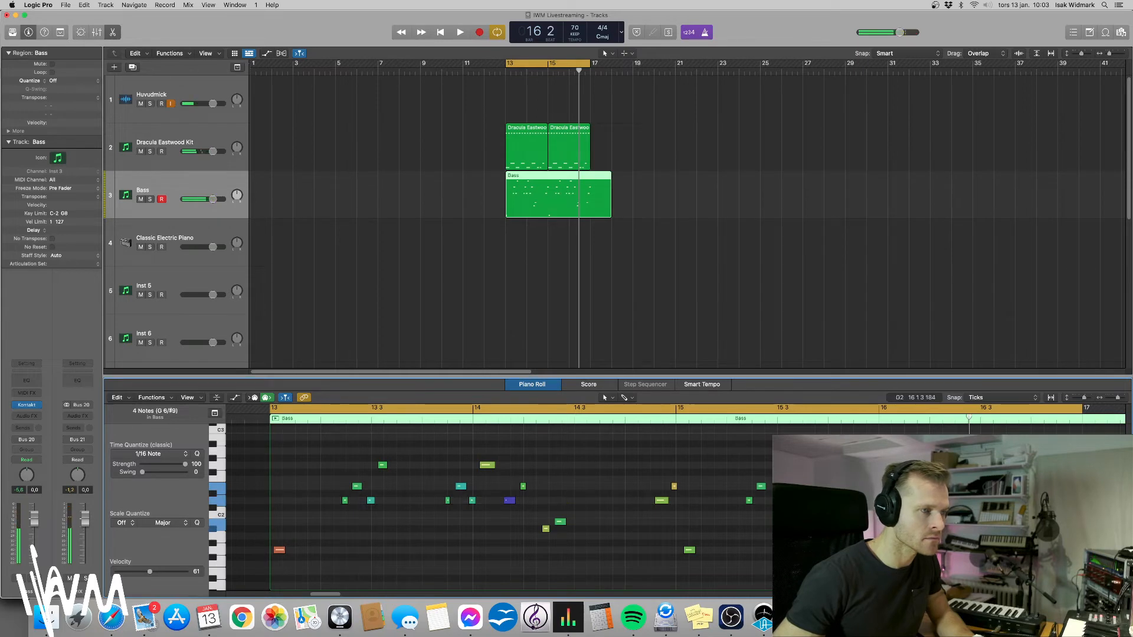
pyautogui.click(460, 32)
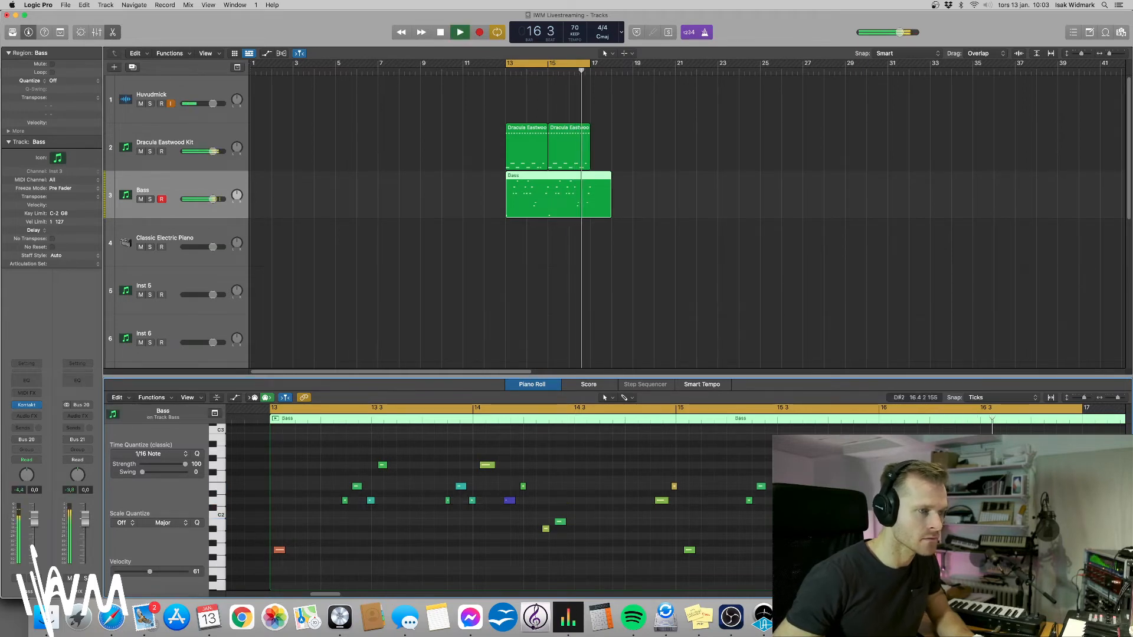
pyautogui.click(440, 32)
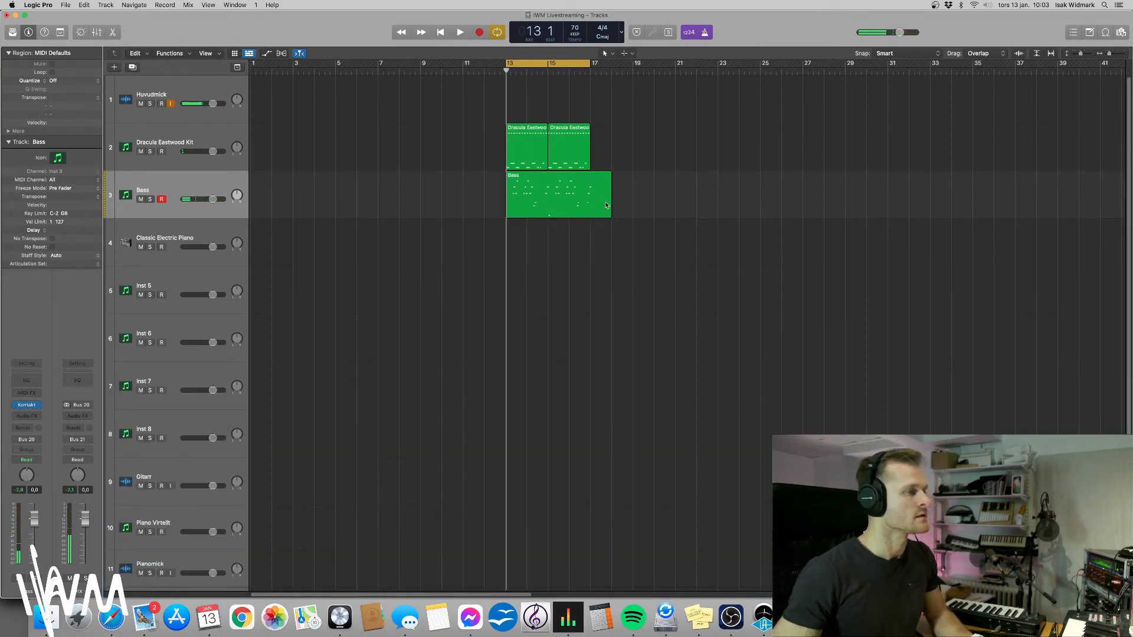
# Select the Classic Electric Piano track and arm it for recording
pyautogui.click(460, 31)
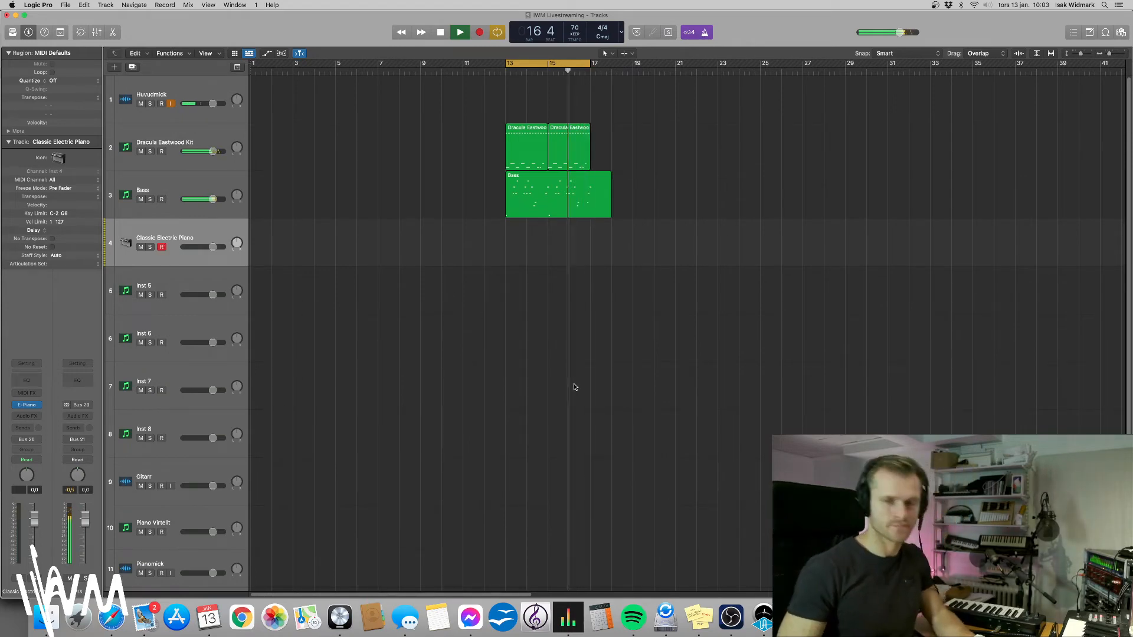
# Record a Classic Electric Piano region from about bar 12 to 17 beneath the drums and bass
pyautogui.click(441, 32)
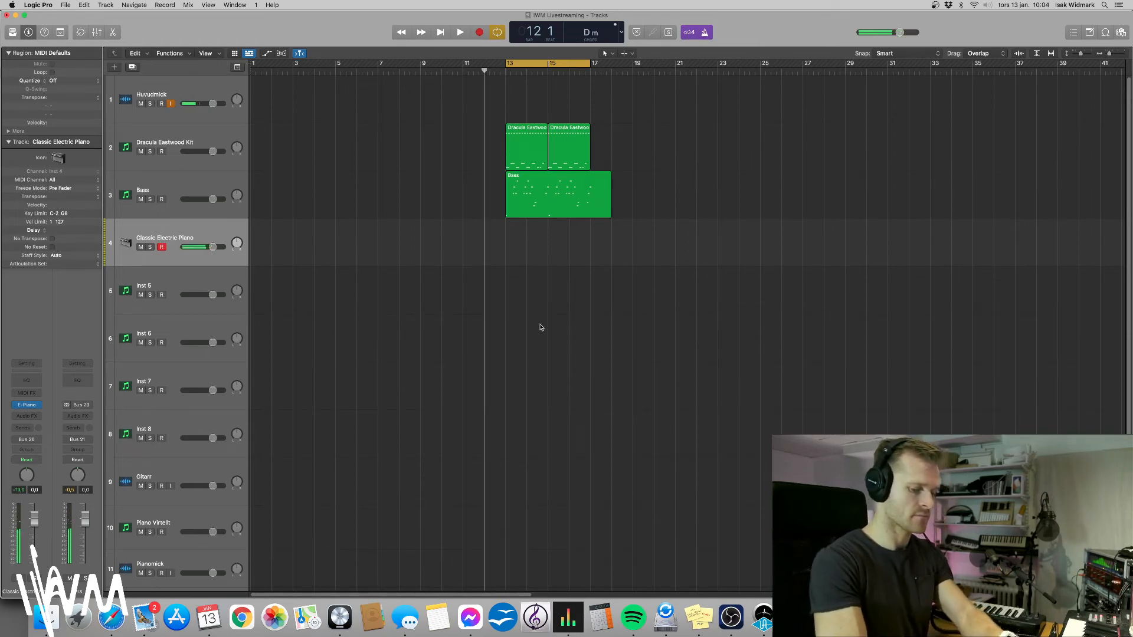
pyautogui.click(461, 32)
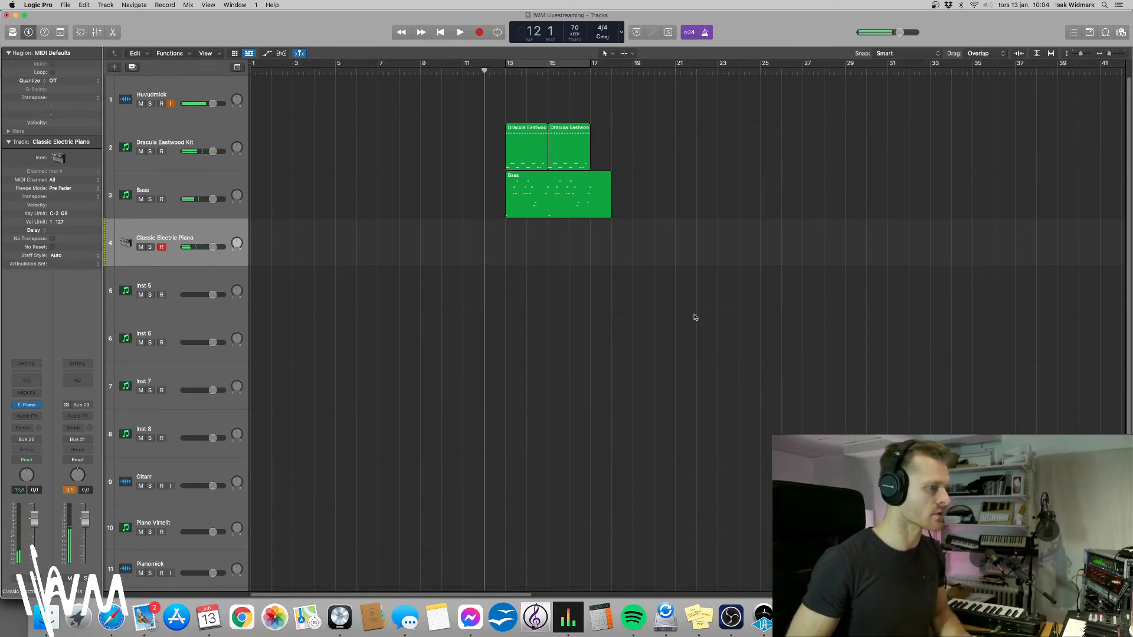
pyautogui.click(461, 32)
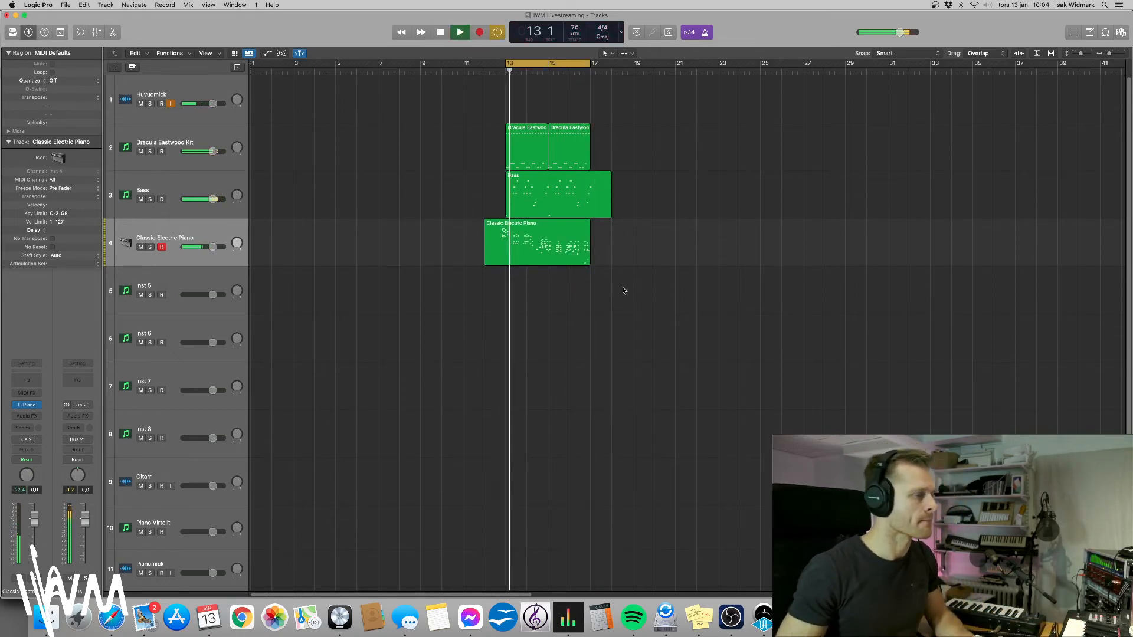
pyautogui.click(479, 32)
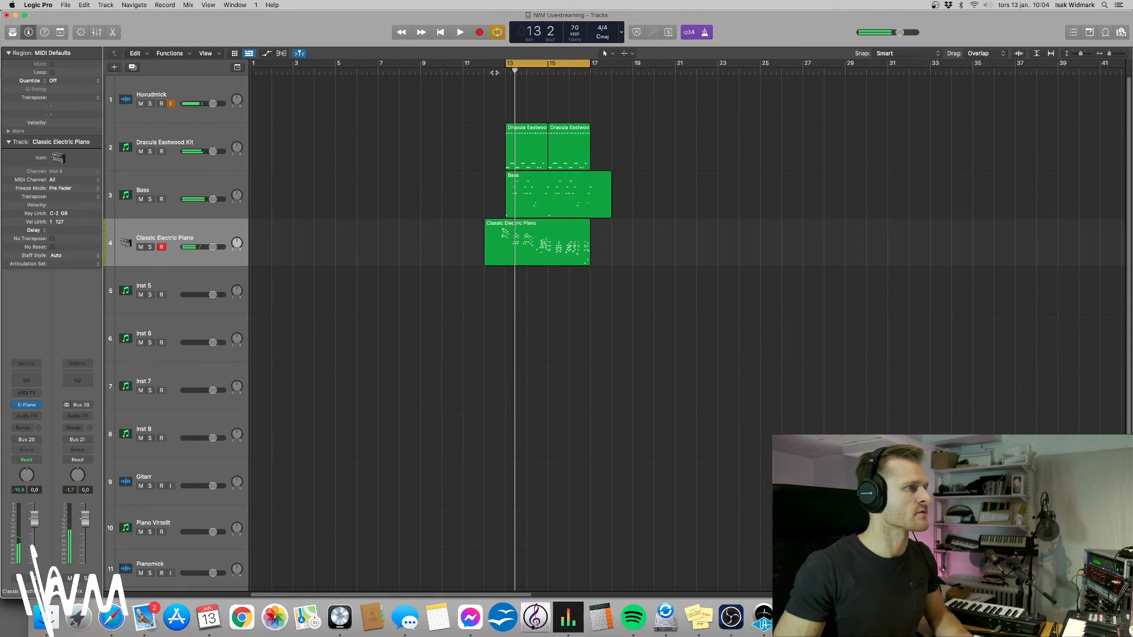
pyautogui.click(460, 32)
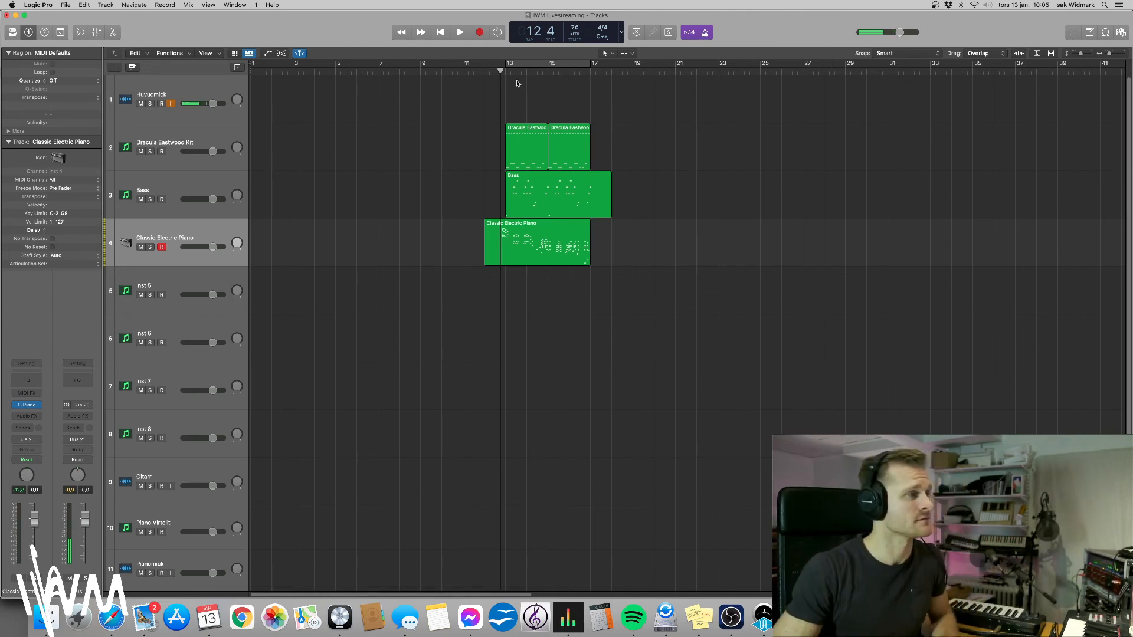
pyautogui.click(460, 32)
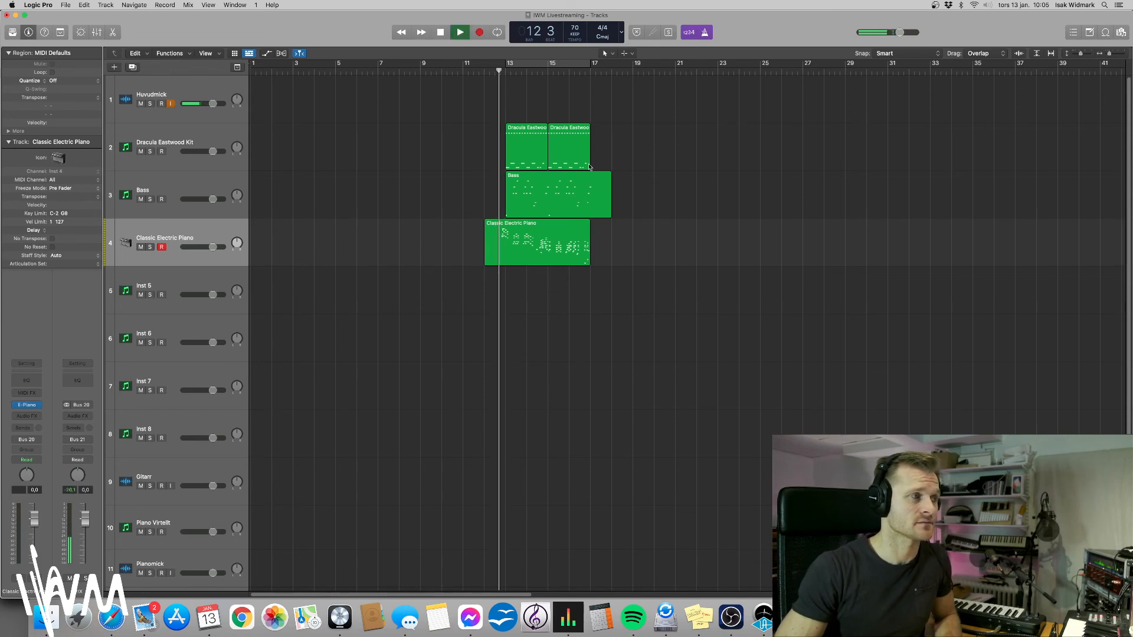